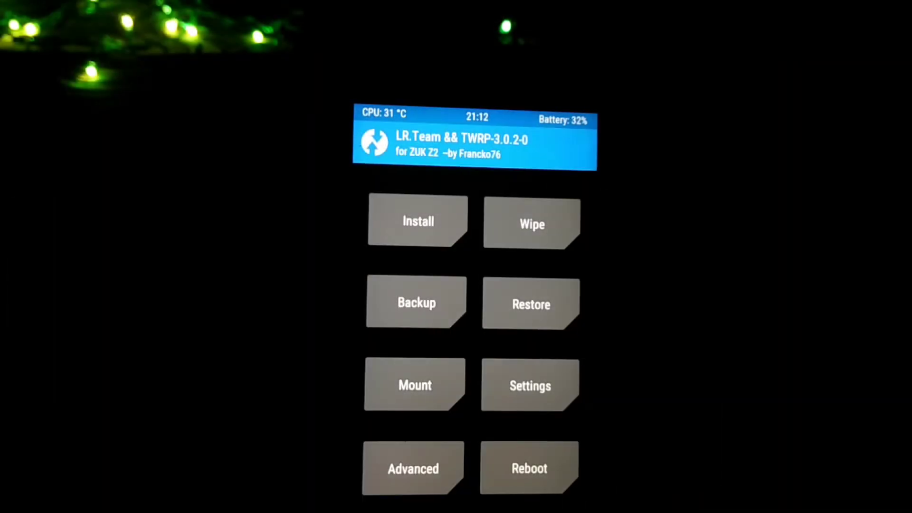
Run the Factory Reset from Wipe, clearing data, cache and Dalvik
{"action": "left_click", "coordinate": [531, 222]}
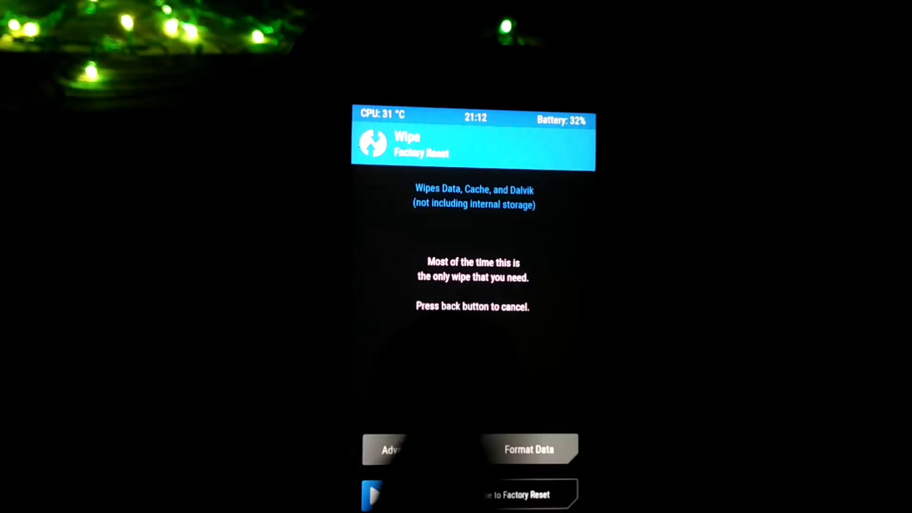
{"action": "left_click", "coordinate": [389, 449]}
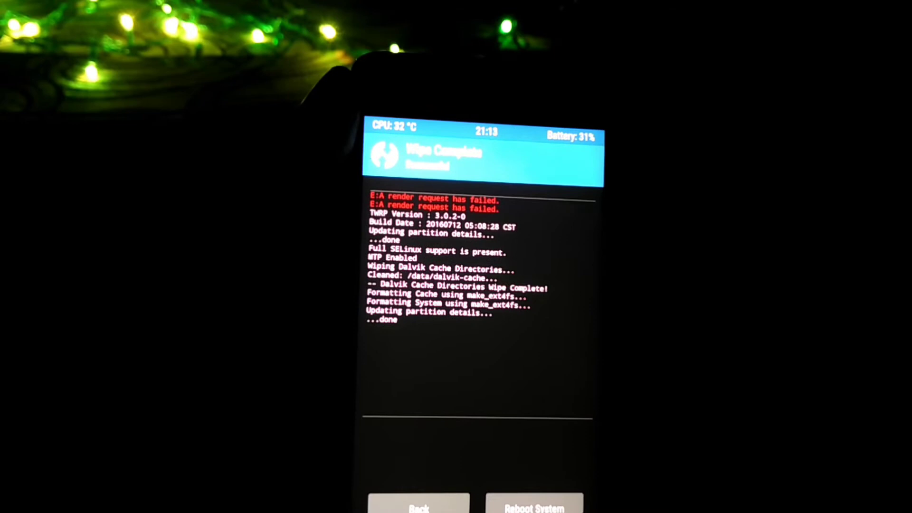
From Install, browse /sdcard/Download, dismiss A1camera.zip and choose the PixelExperience ROM zip
{"action": "left_click", "coordinate": [419, 505]}
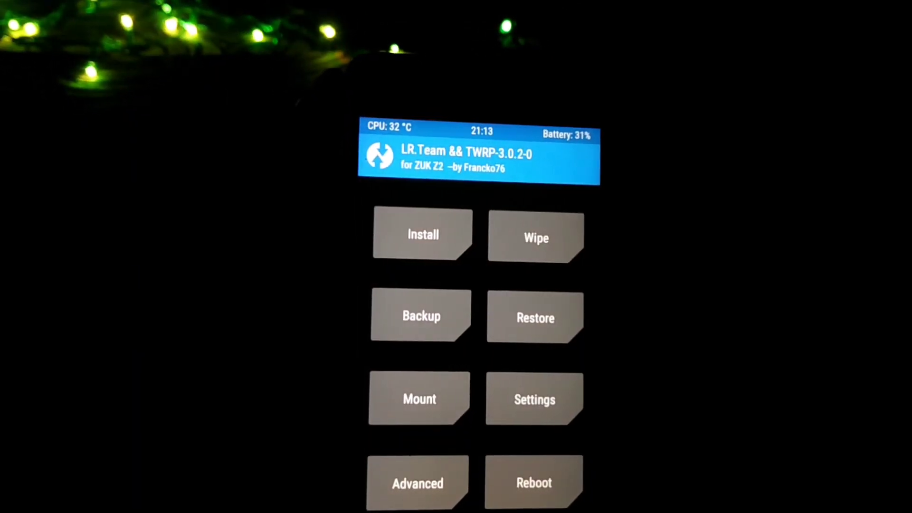
{"action": "left_click", "coordinate": [422, 234]}
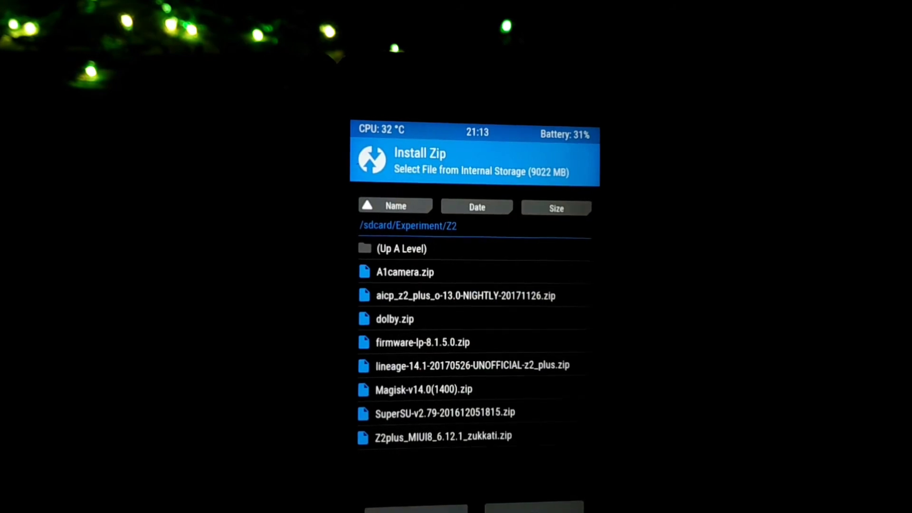
{"action": "left_click", "coordinate": [405, 272]}
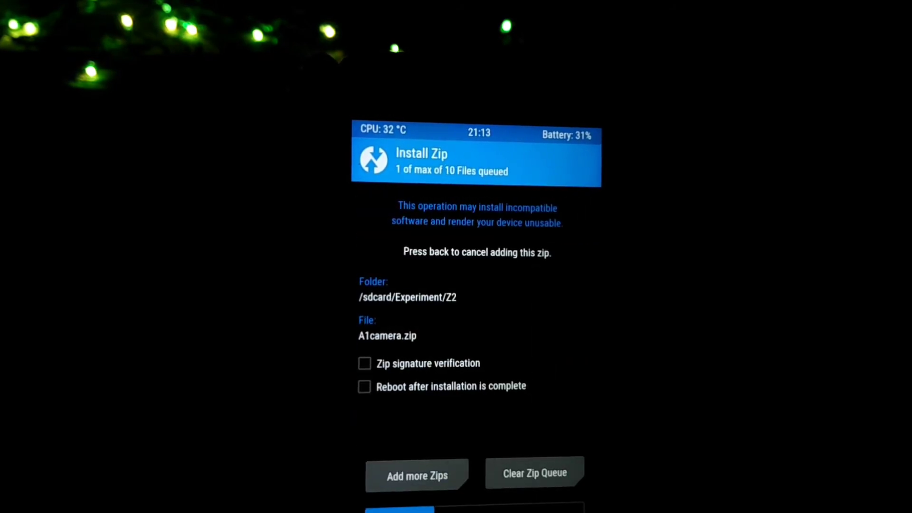
{"action": "left_click", "coordinate": [416, 473]}
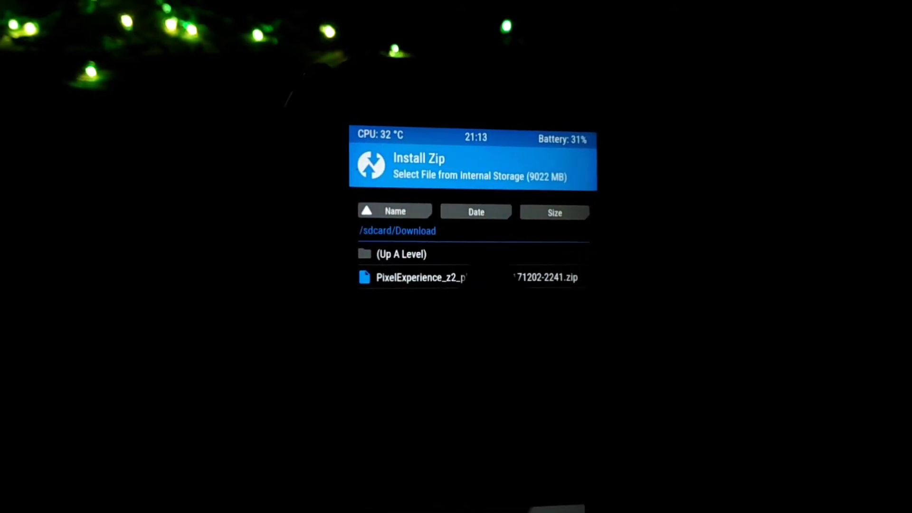
{"action": "left_click", "coordinate": [419, 276]}
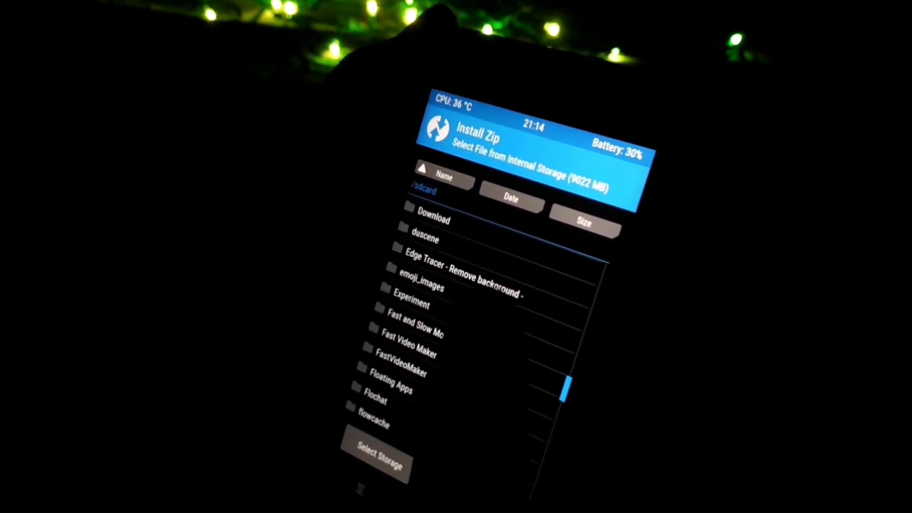
Enter the Experiment/Z2 folder listing the Magisk and other zips
{"action": "left_click", "coordinate": [411, 304]}
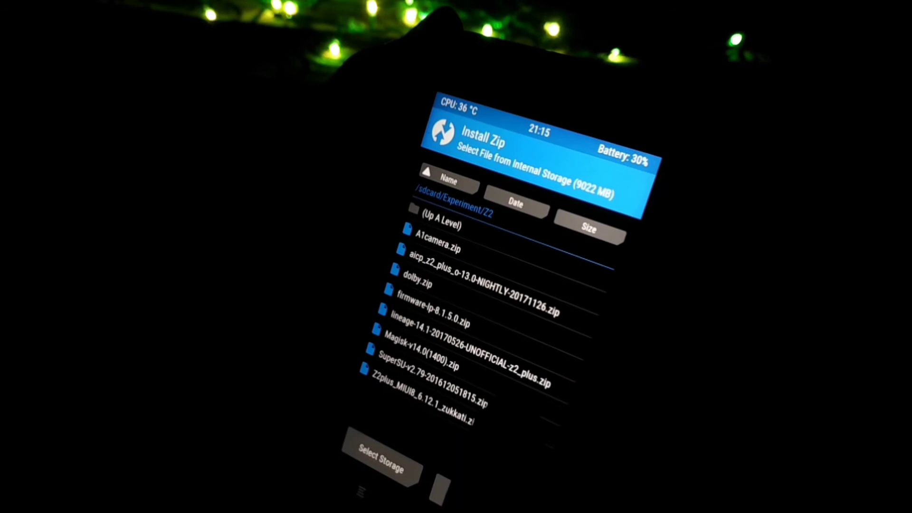